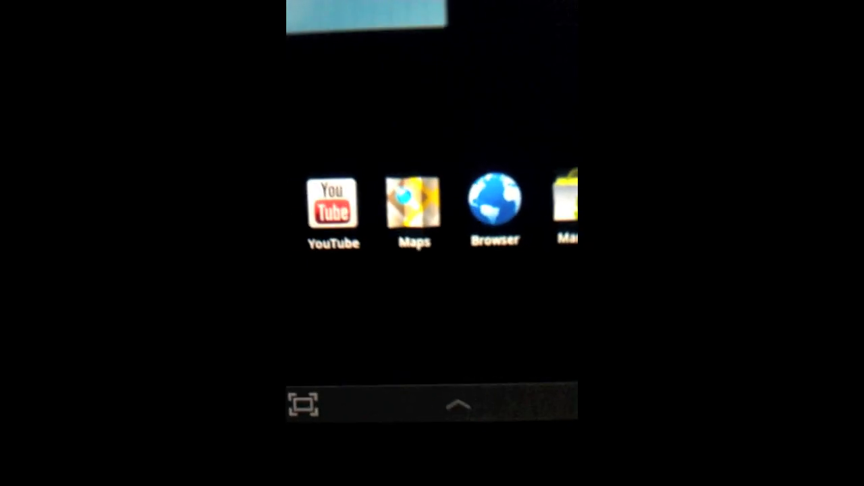
# - Dismiss the charging-paused battery warning and swipe through the mini apps tray
pyautogui.click(307, 405)
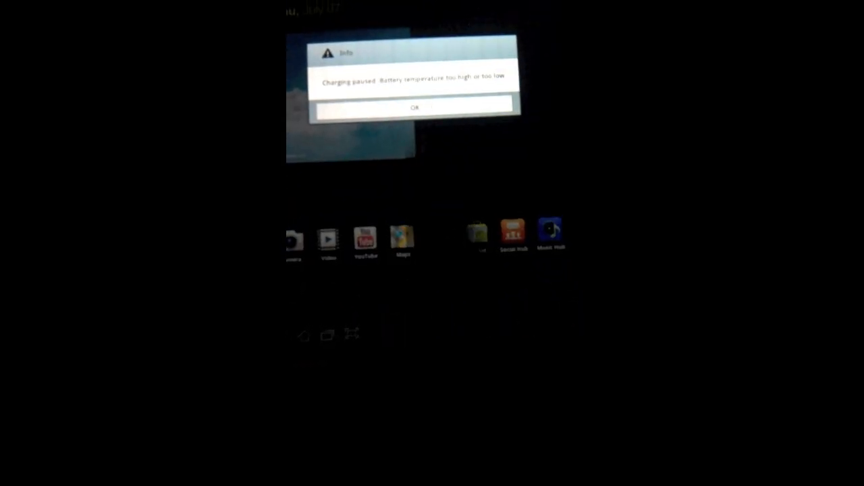
pyautogui.click(414, 108)
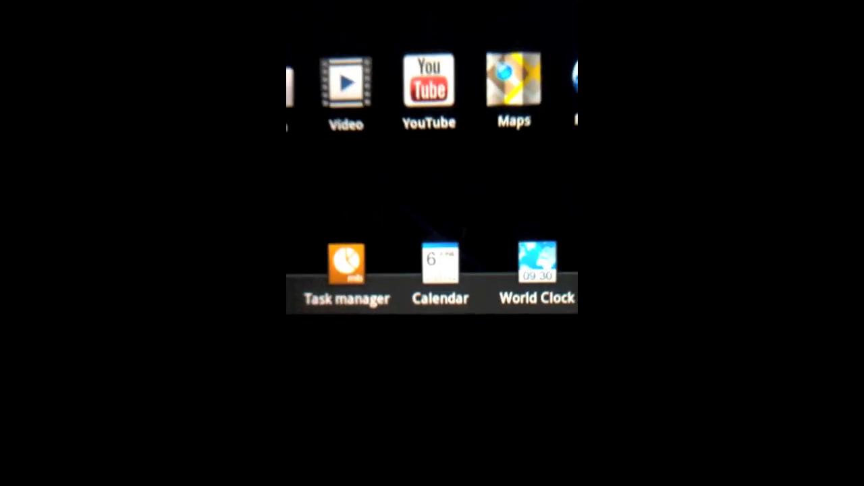
pyautogui.hscroll(-3)
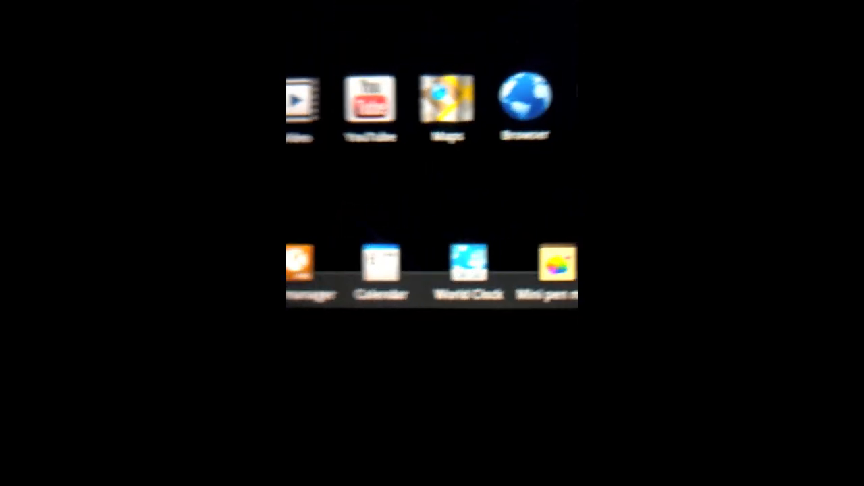
pyautogui.hscroll(-3)
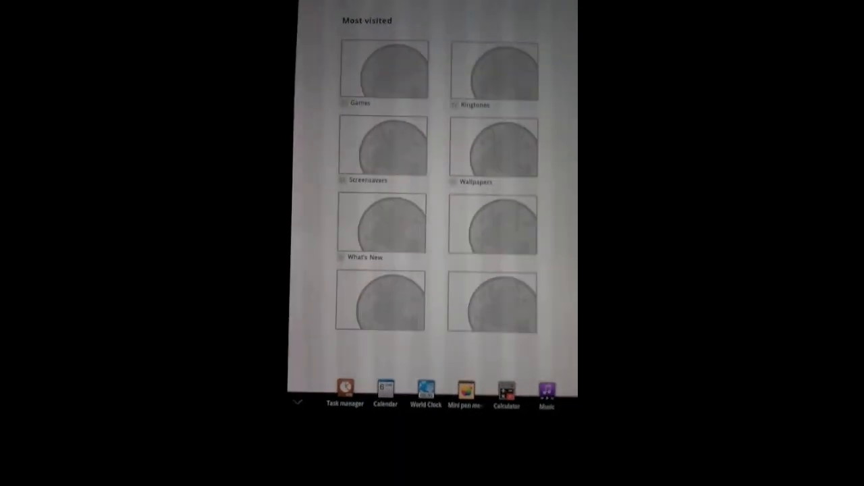
# - Swipe up the mini apps tray over the browser to reveal Calculator and Music
pyautogui.scroll(3)
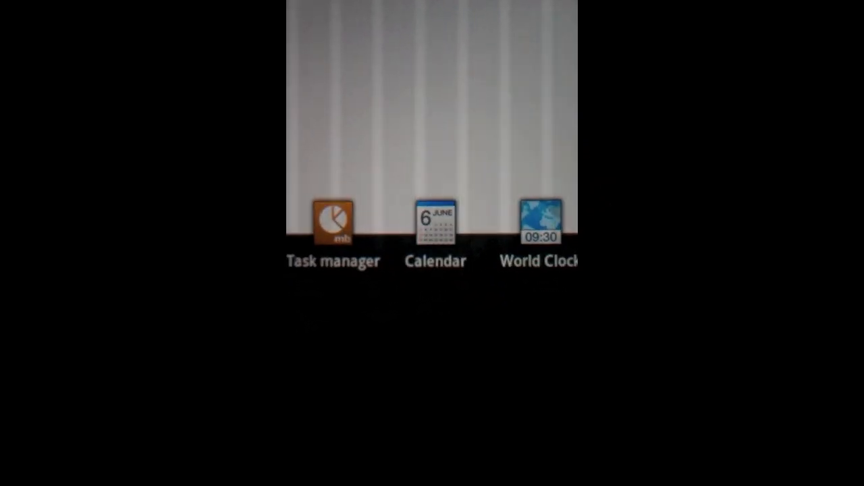
# - End the Browser from the Task manager mini app, leaving Pen memo, and return home
pyautogui.click(332, 223)
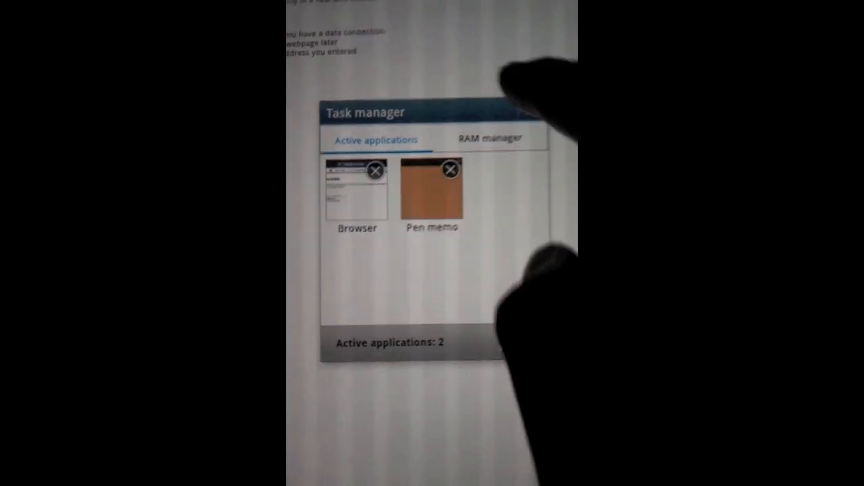
pyautogui.click(490, 139)
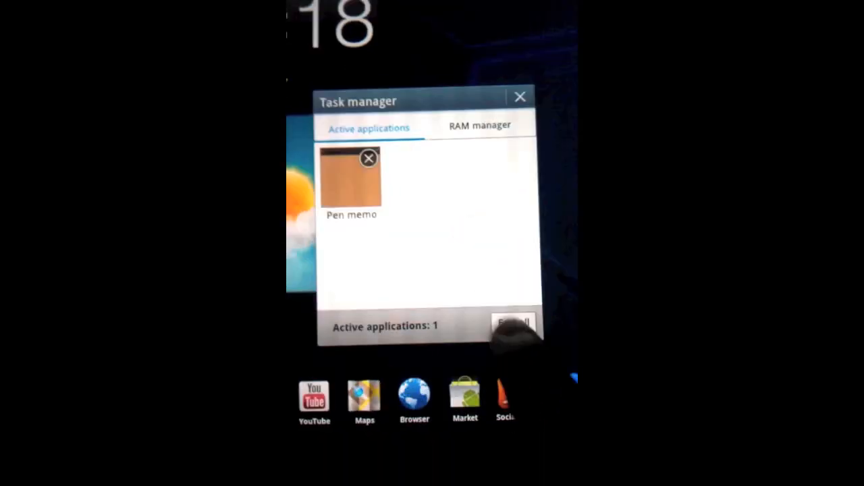
pyautogui.click(513, 325)
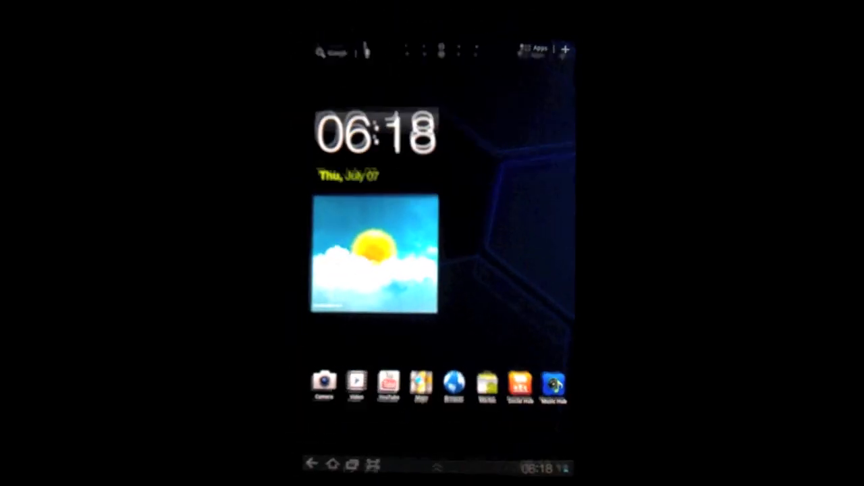
# - Open the full app drawer and dismiss the Info warning with OK
pyautogui.click(535, 49)
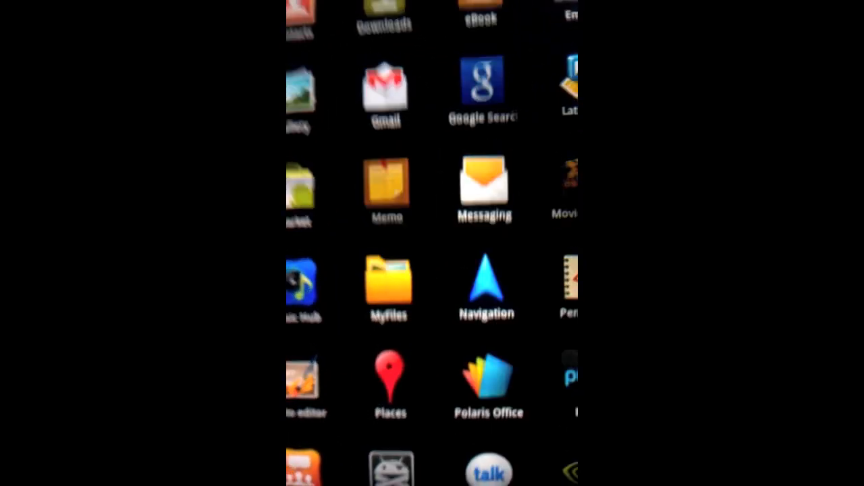
pyautogui.click(386, 189)
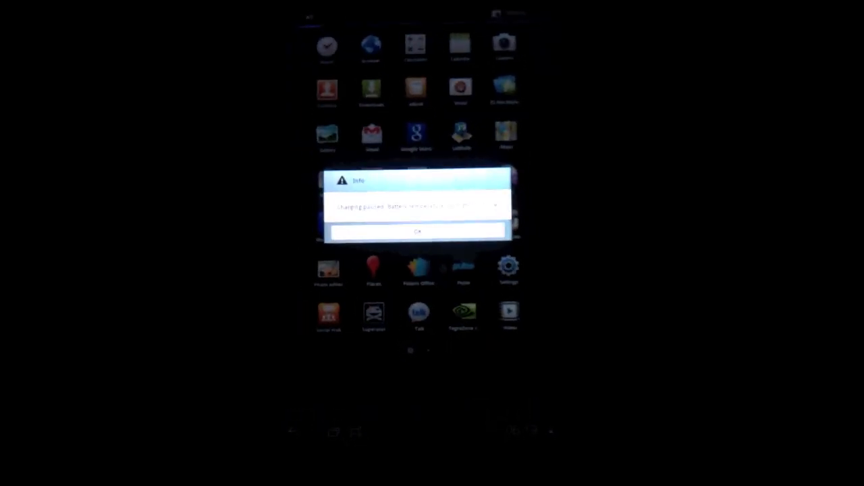
pyautogui.click(417, 231)
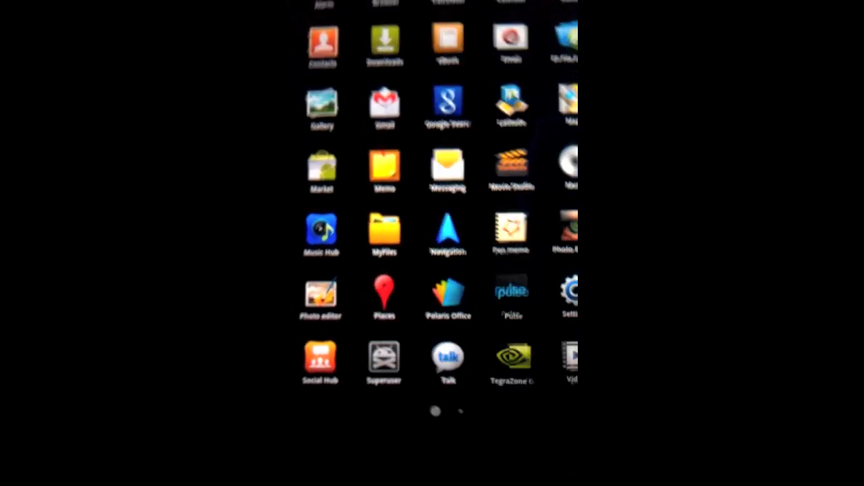
# - Bring up the Lens blur adjustment and clear the battery temperature warning
pyautogui.click(320, 295)
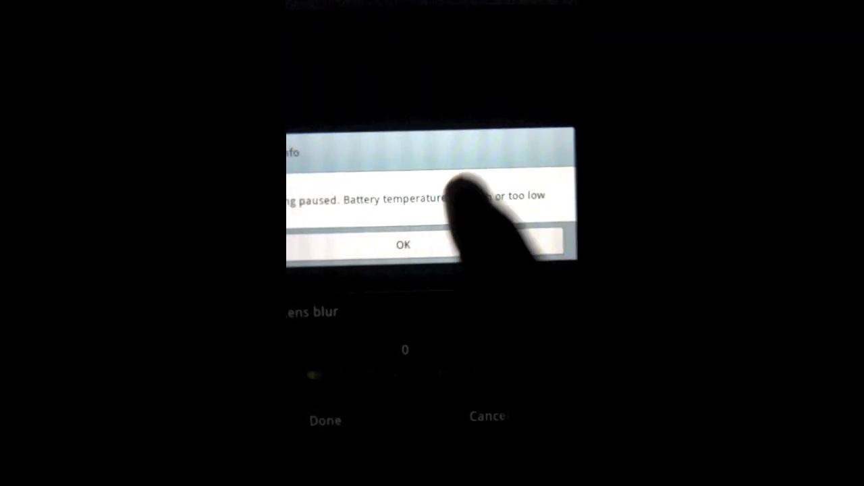
pyautogui.click(403, 245)
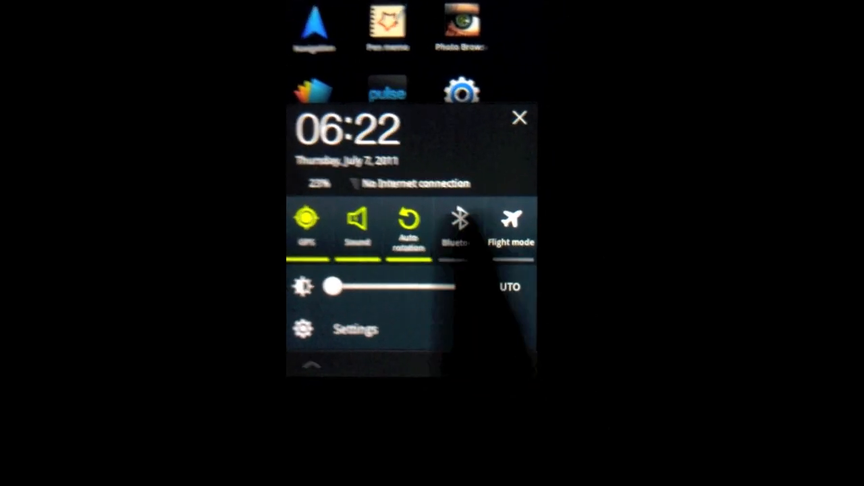
# - Swipe the notification bar to show quick settings toggles and brightness
pyautogui.hscroll(-3)
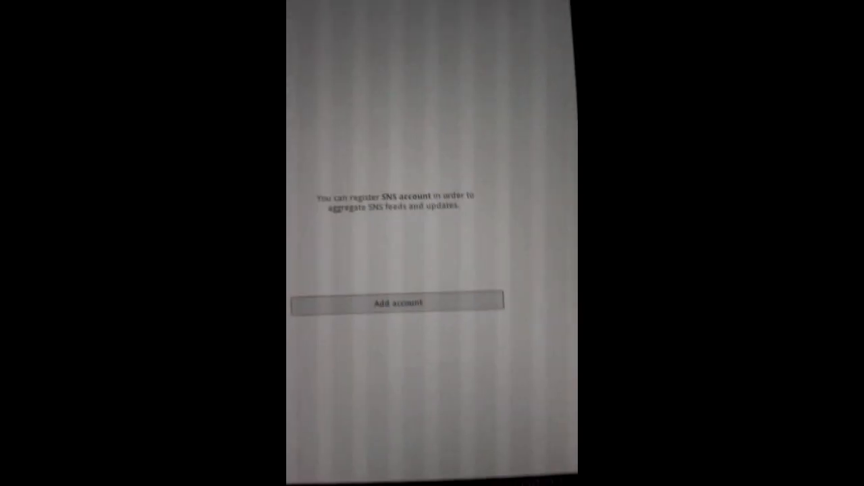
# - Launch Social Hub to reach its Add SNS account screen
pyautogui.click(398, 302)
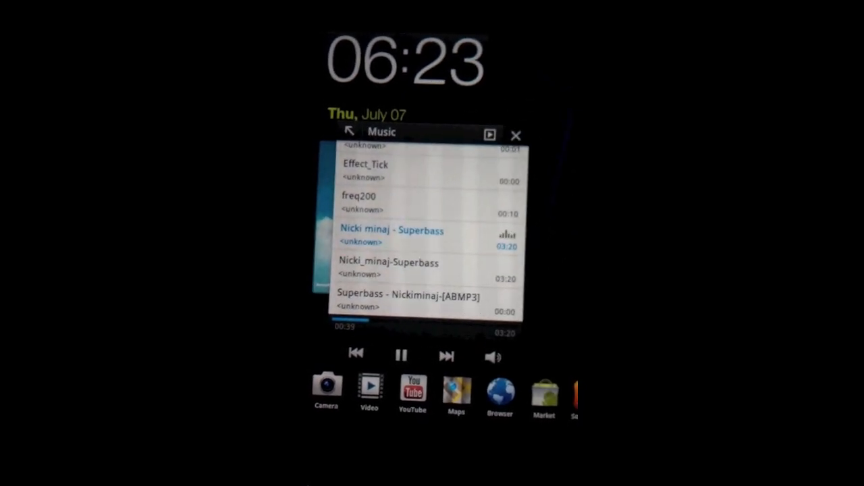
# - Pause Nicki Minaj's Superbass in the Music mini app and close it
pyautogui.click(515, 135)
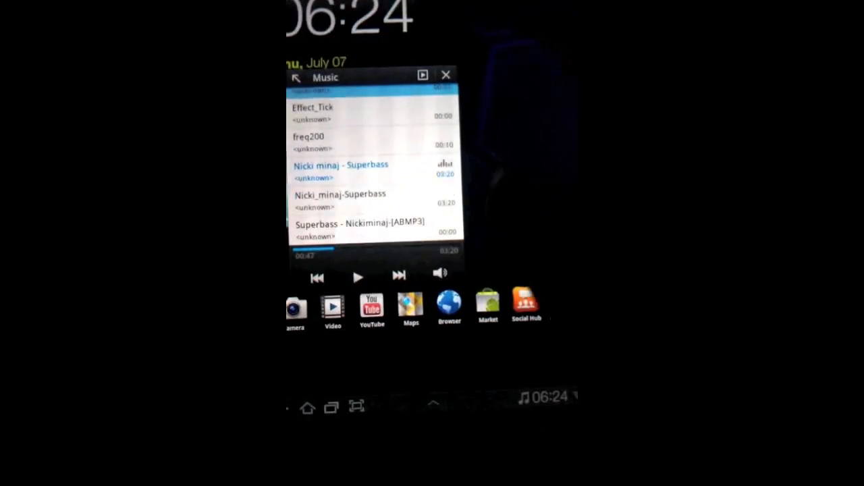
pyautogui.click(445, 75)
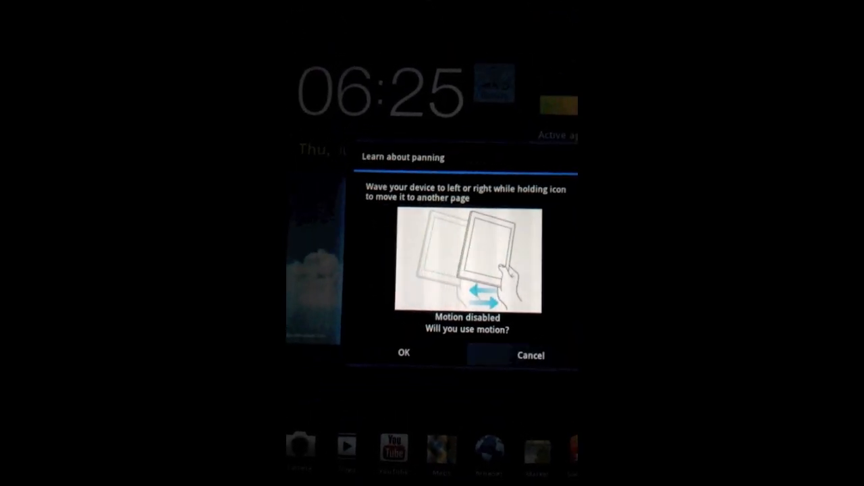
# - Dismiss the 'Learn about panning' motion prompt
pyautogui.click(402, 353)
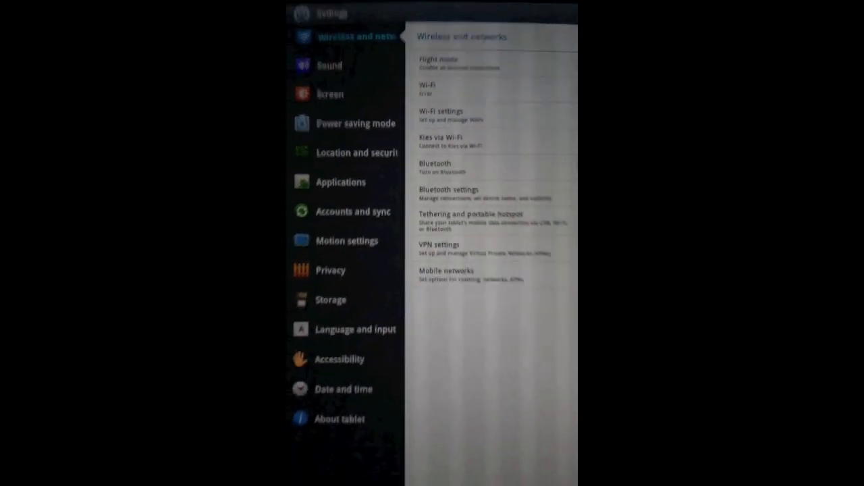
# - Leave Settings for the app drawer and launch Pen memo
pyautogui.click(340, 419)
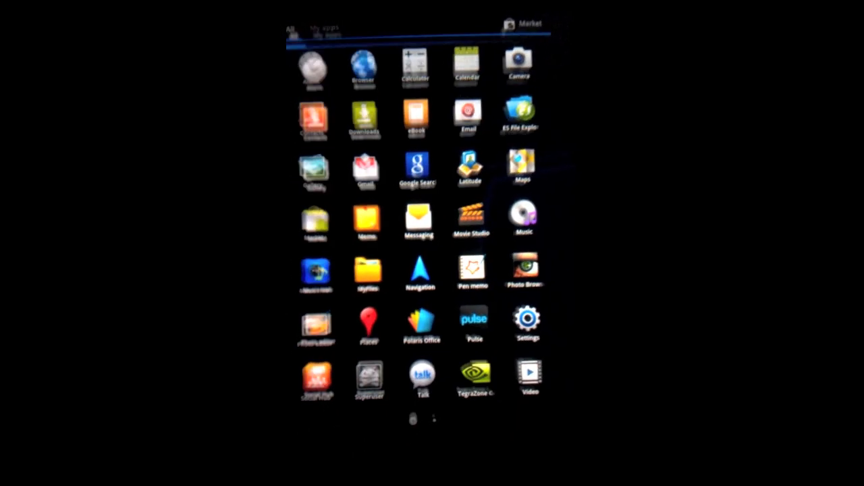
pyautogui.click(471, 270)
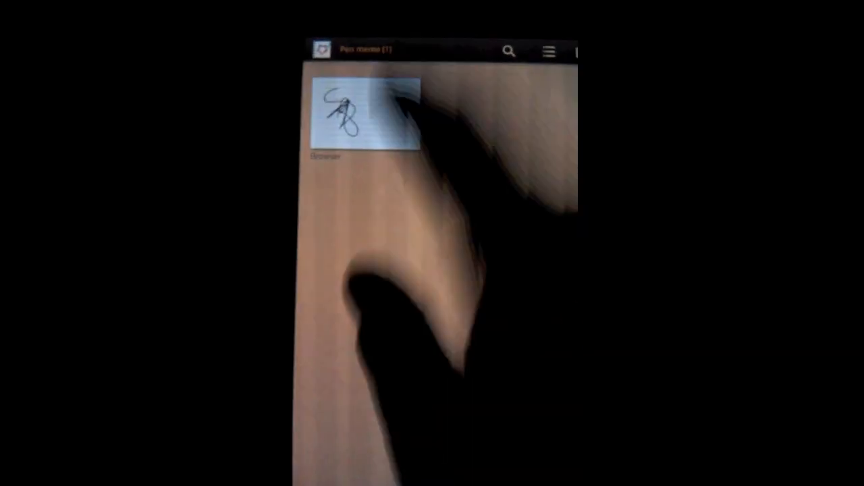
# - Leave the Pen Memo list and bring the app drawer back up
pyautogui.click(364, 115)
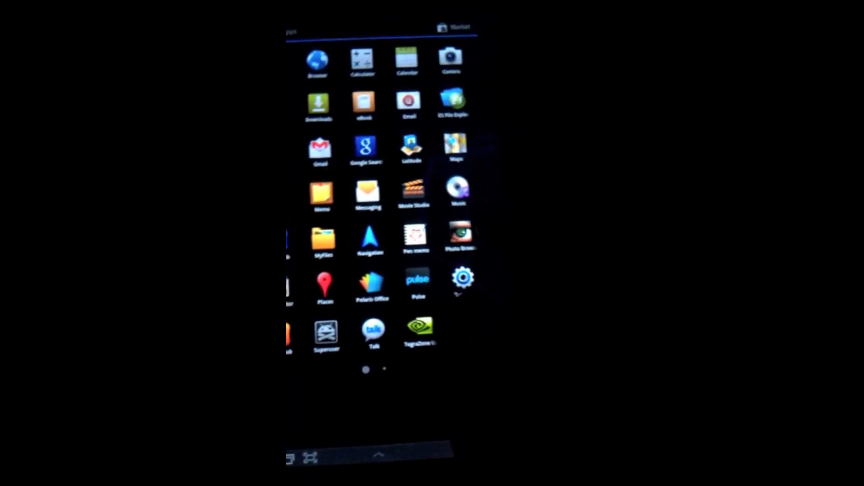
# - Launch eBooks from the app drawer, reaching its third-party services disclaimer
pyautogui.click(458, 232)
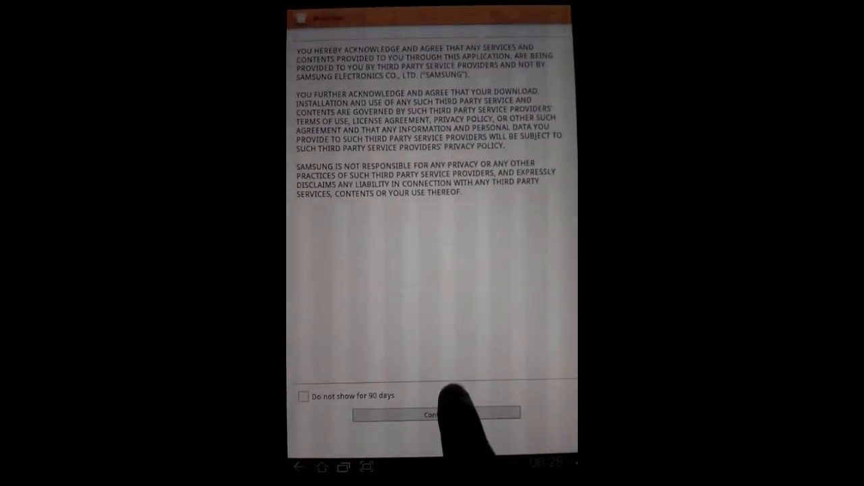
# - Confirm the third-party services disclaimer to reach the eBooks folder list
pyautogui.click(438, 413)
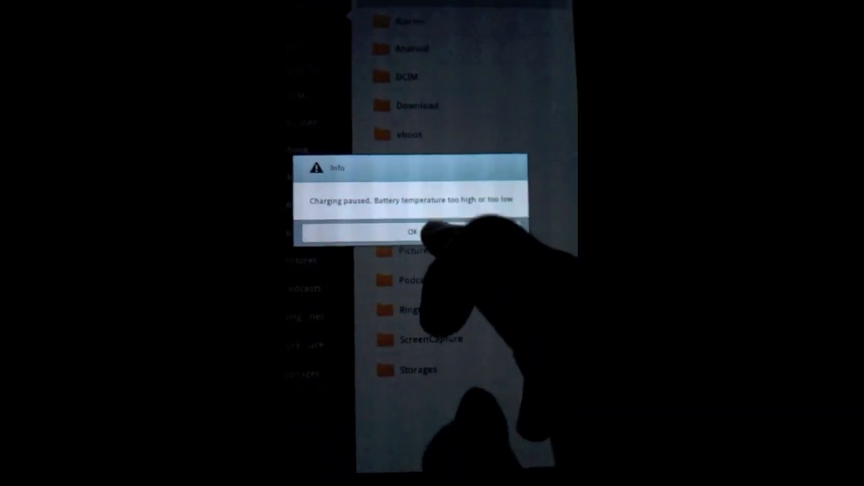
# - Dismiss the battery temperature Info popup and browse the Select items file list
pyautogui.click(412, 233)
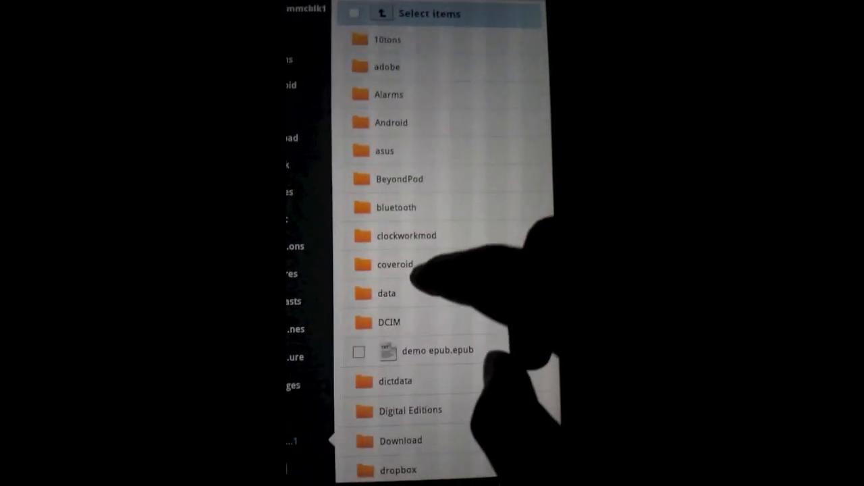
pyautogui.scroll(-3)
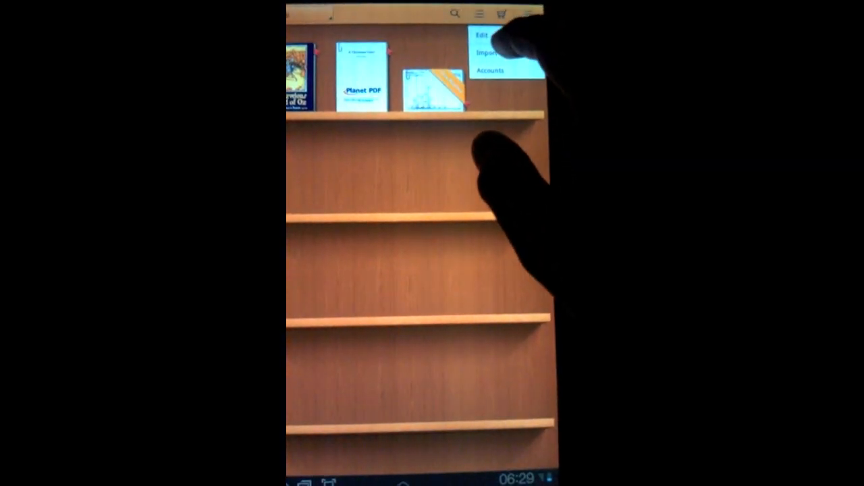
# - Start Import, enter the mmcblk1 memory card folder and scroll to TBR Bio 2.pdf
pyautogui.click(487, 55)
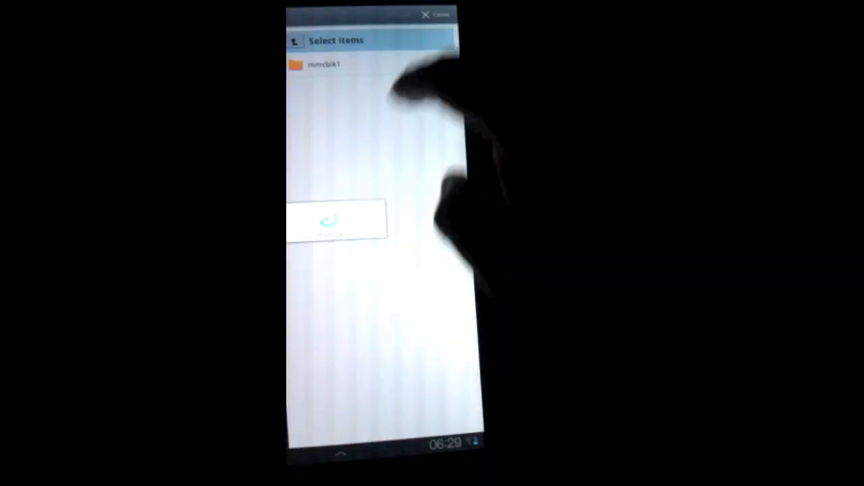
pyautogui.click(324, 64)
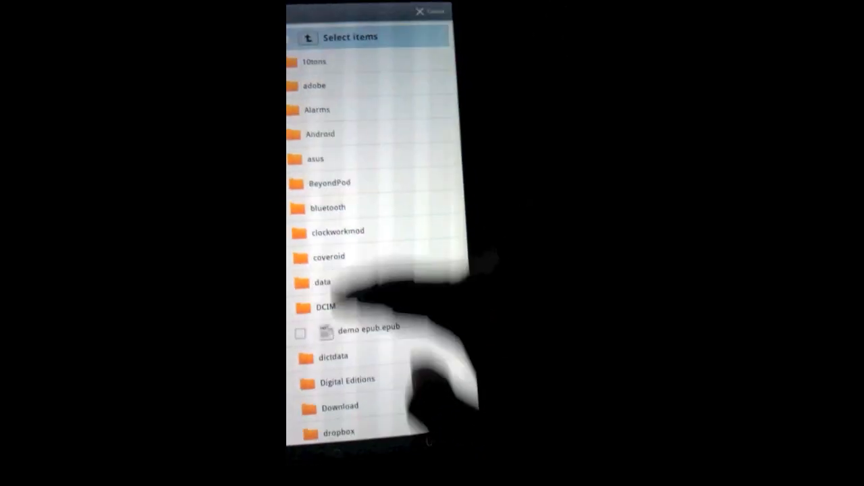
pyautogui.scroll(-3)
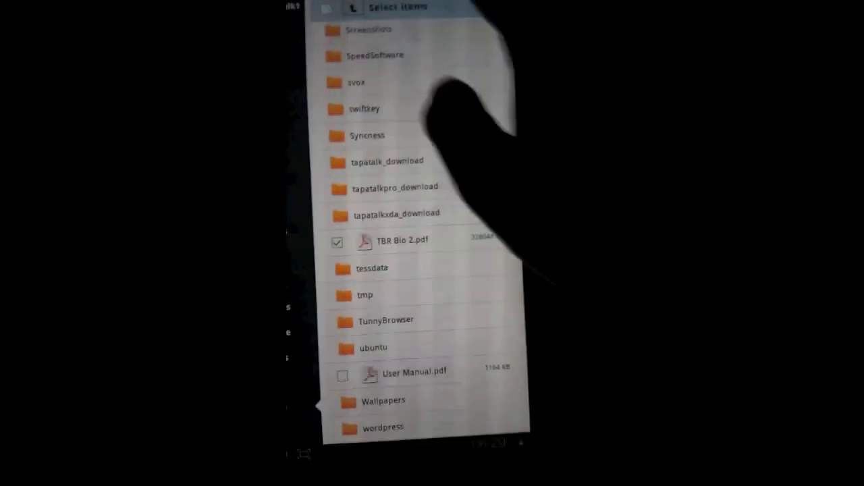